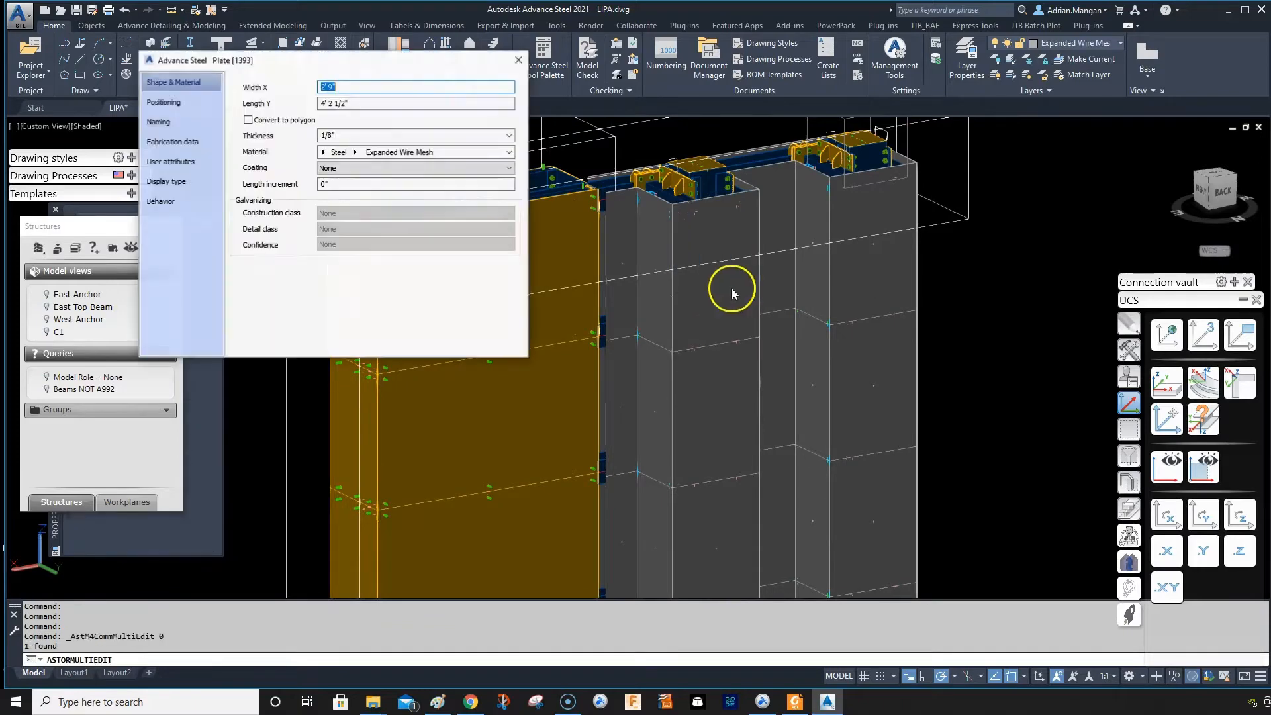
Close the 1/8" Expanded Wire Mesh plate's properties without changes.
left_click(160, 122)
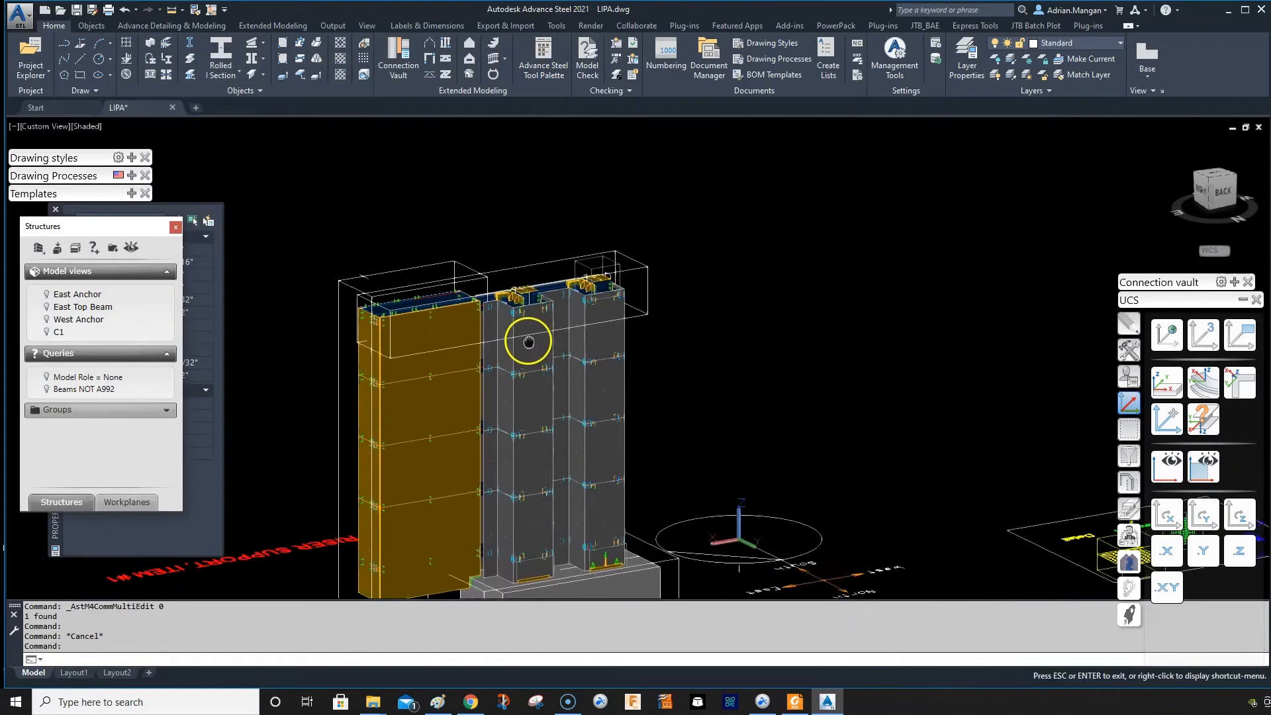
Isolate the expanded wire mesh plate via Isolate Objects, hiding everything else.
right_click(527, 340)
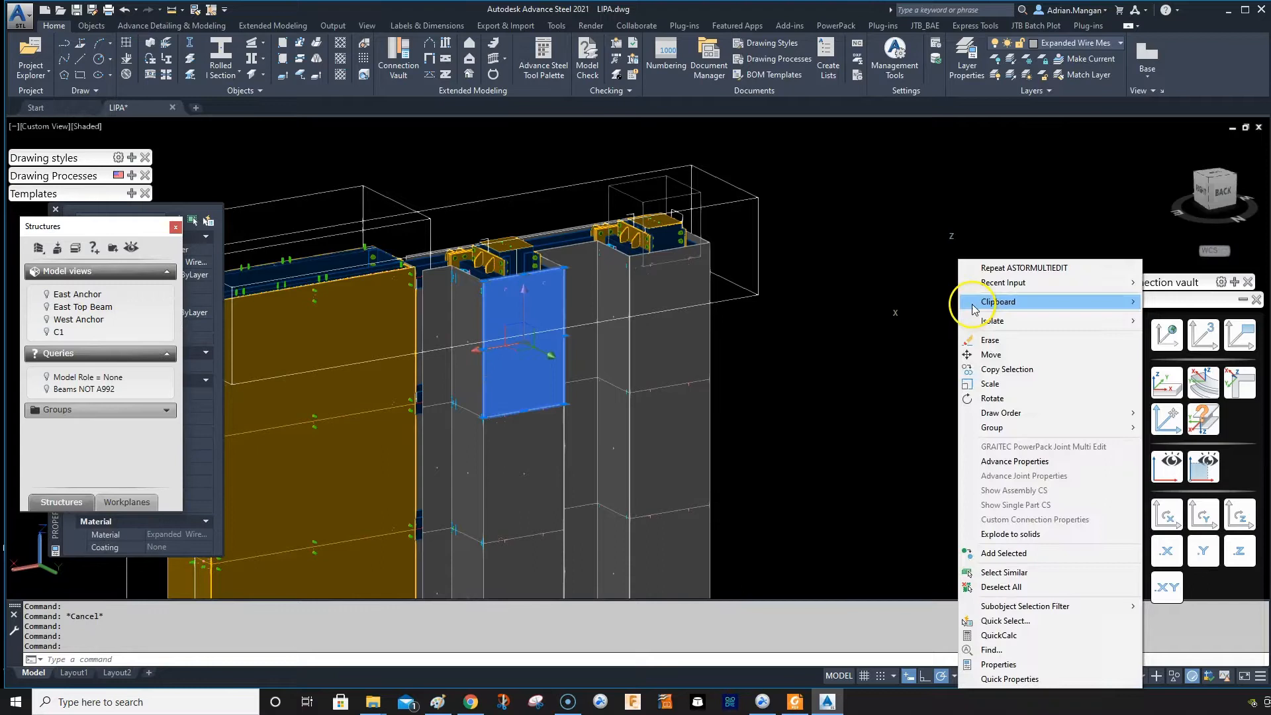
left_click(997, 302)
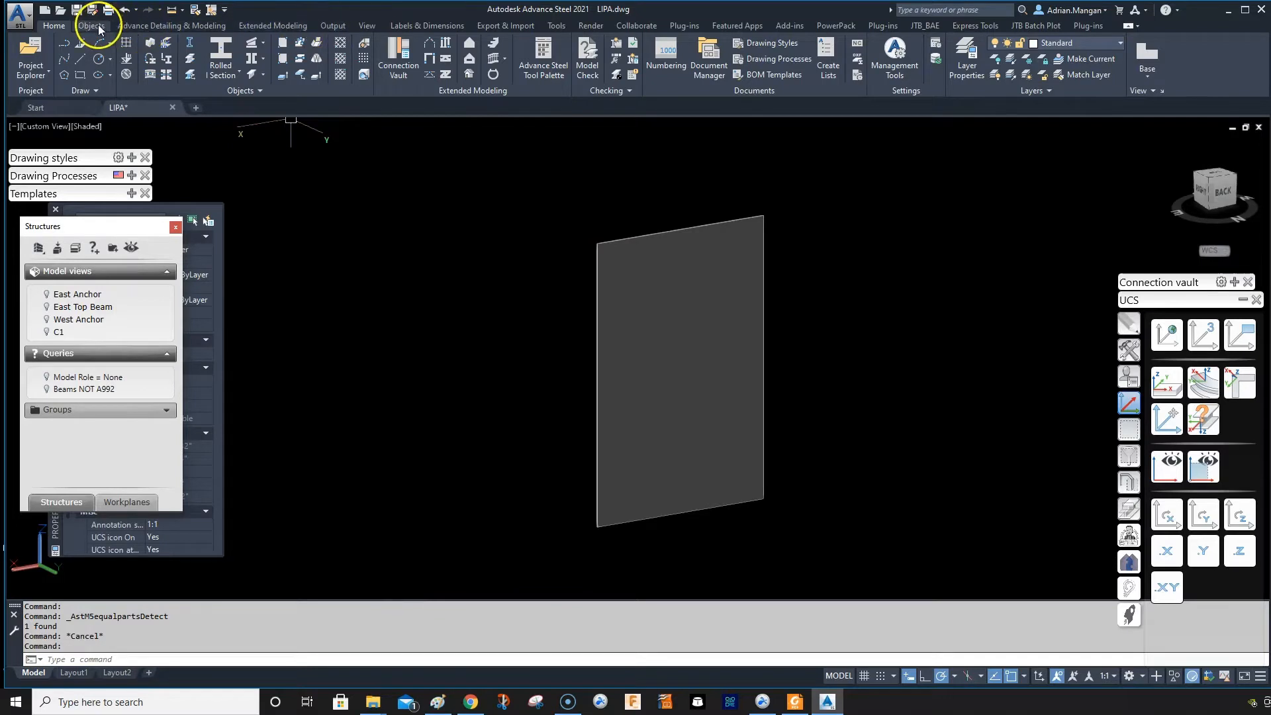
Browse Prefix configuration to User > Default > Plates, showing the Mesh role (ms/MS).
left_click(333, 25)
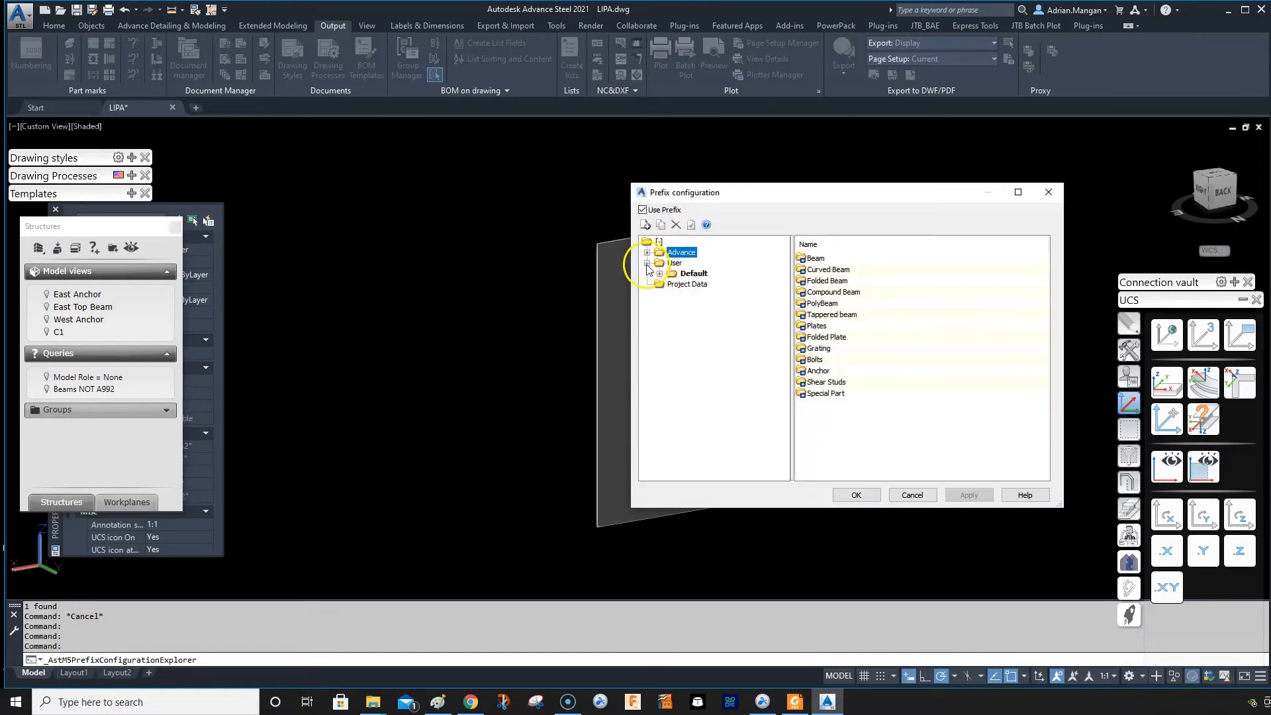
left_click(659, 272)
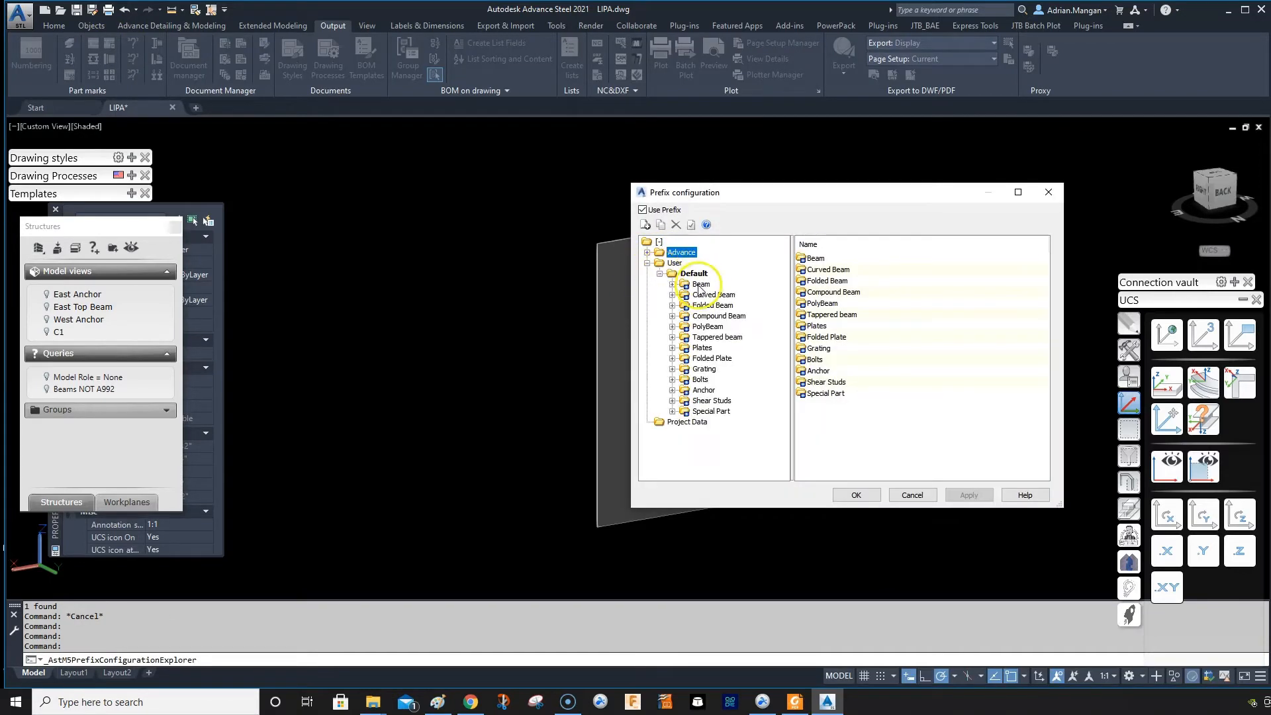
left_click(701, 347)
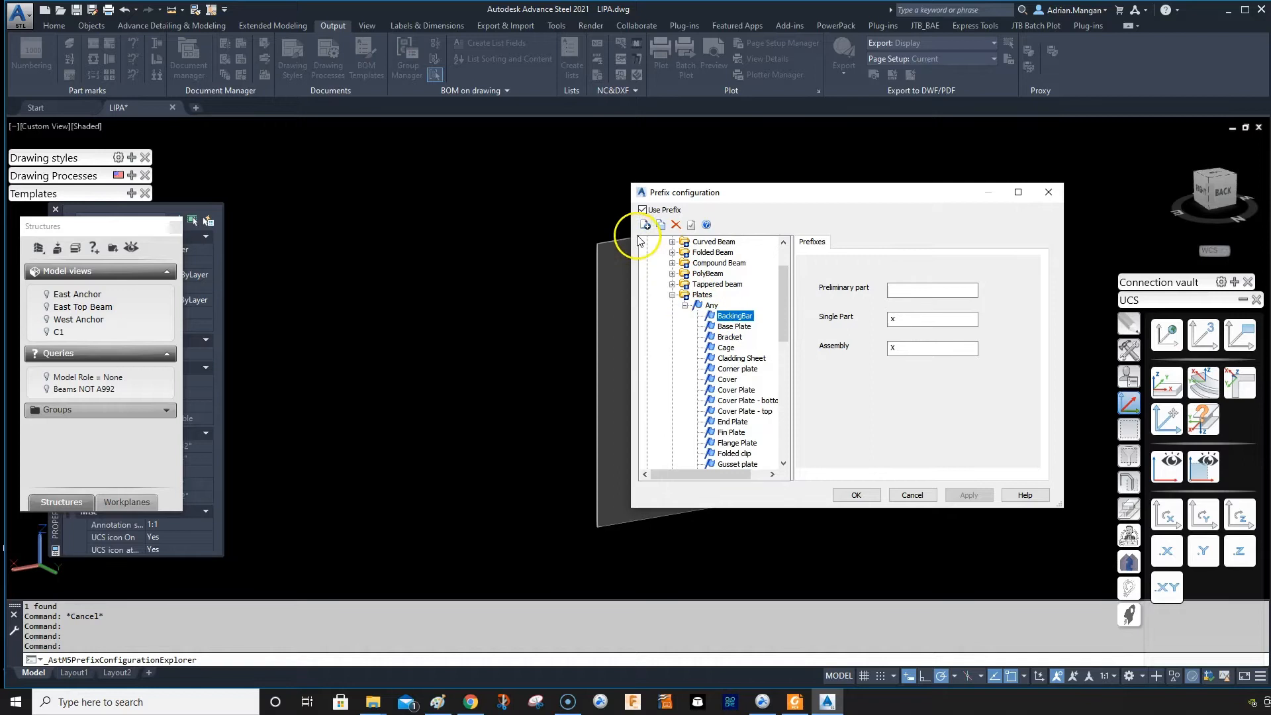
scroll("down", 3)
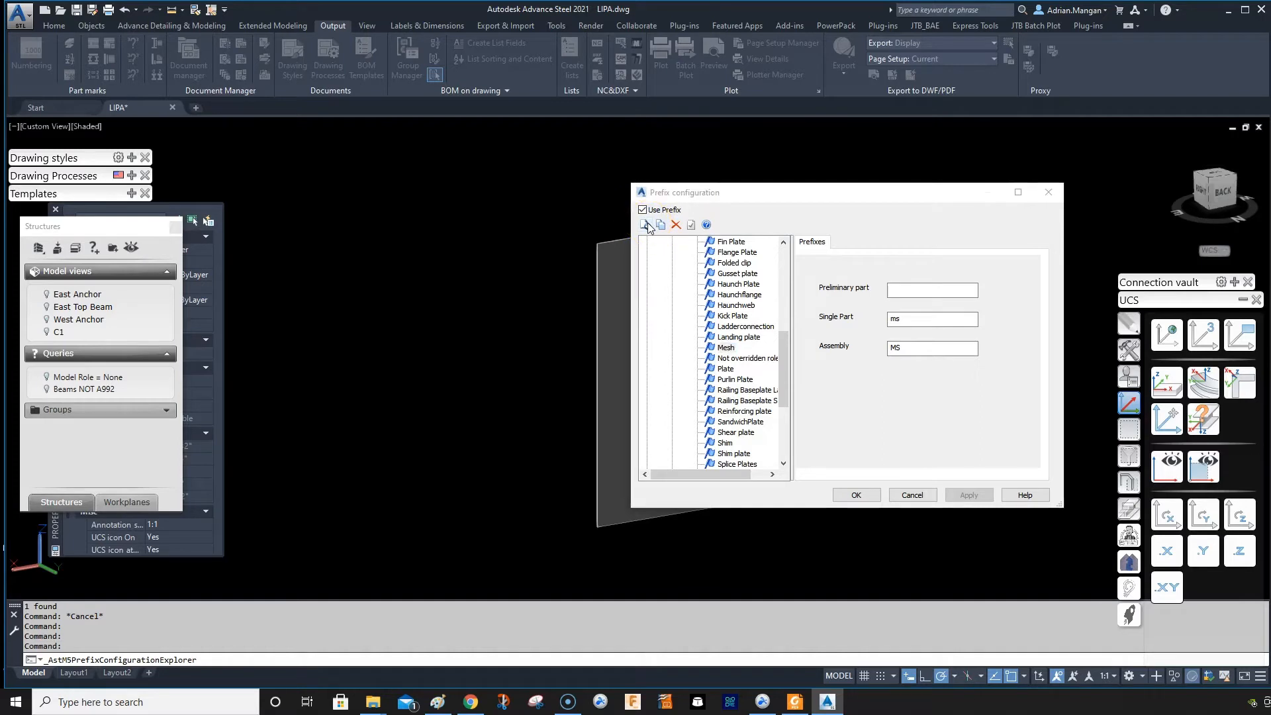
Add a new Plates prefix entry with model role Expanded Metal and subtype Any.
left_click(644, 224)
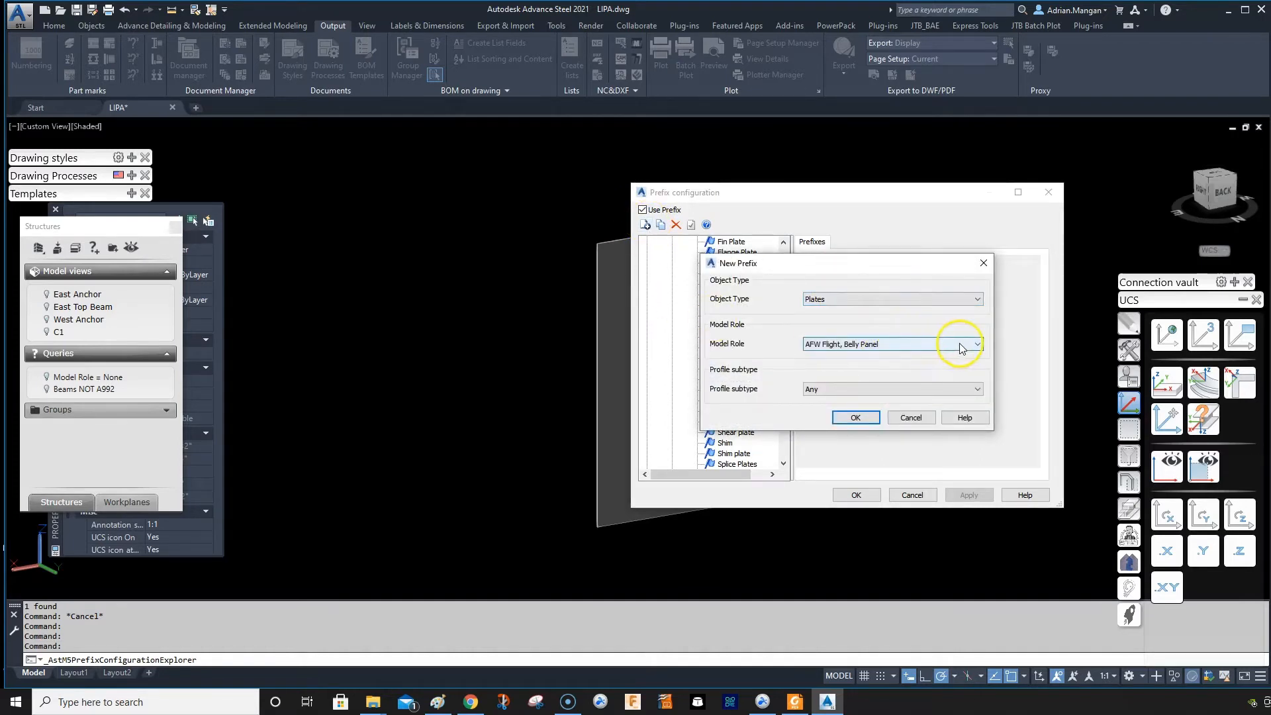
left_click(977, 343)
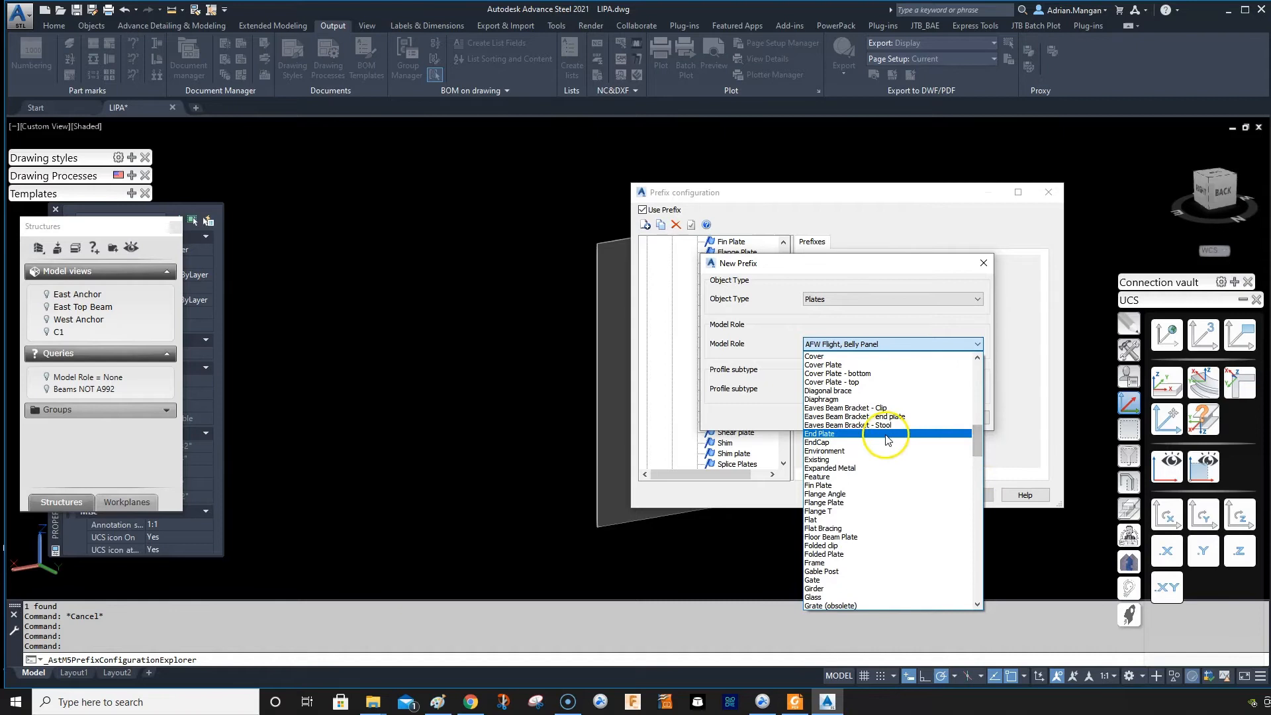
left_click(830, 468)
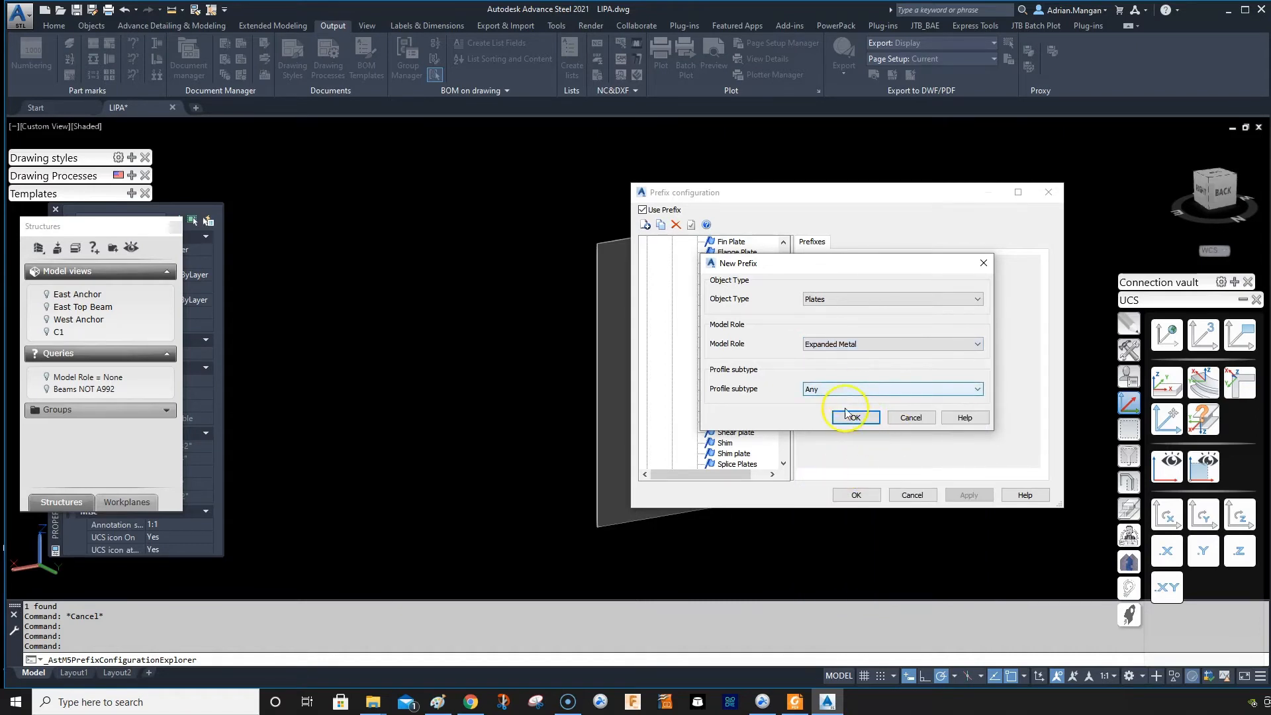
left_click(854, 416)
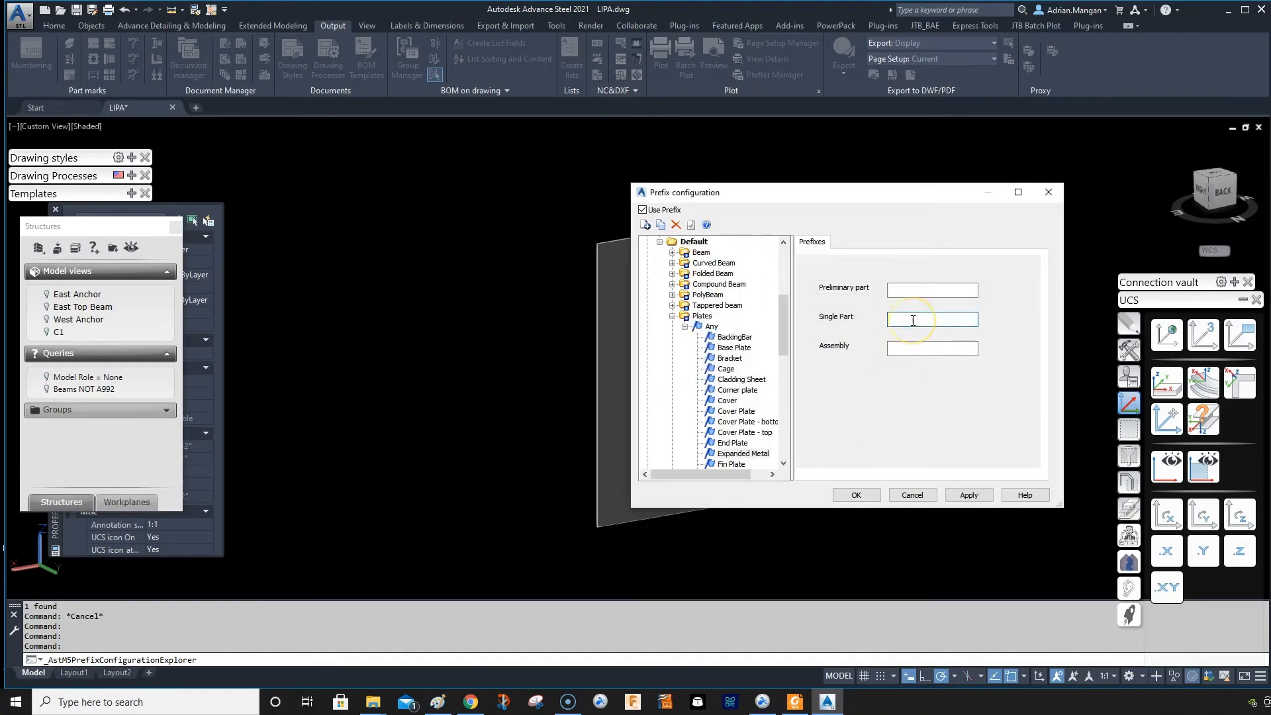
Enter single-part prefix 'ex' and assembly prefix 'Ex' for Expanded Metal.
type("ex")
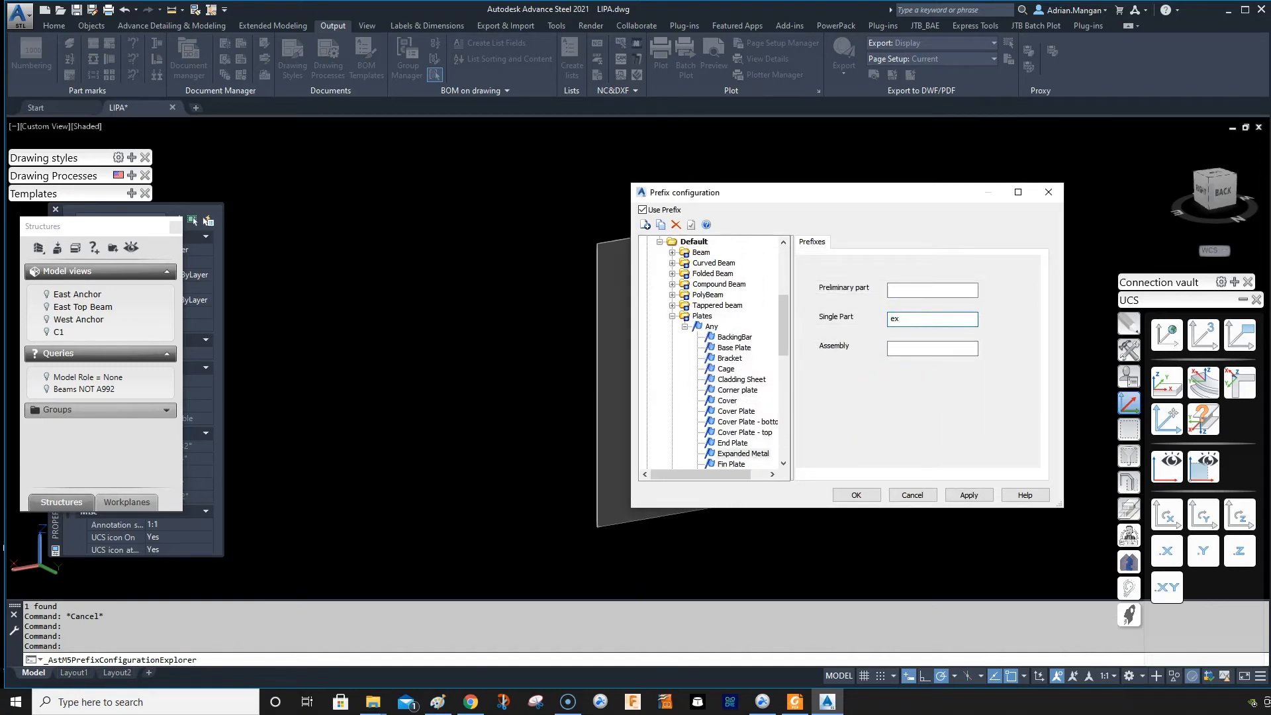
left_click(932, 348)
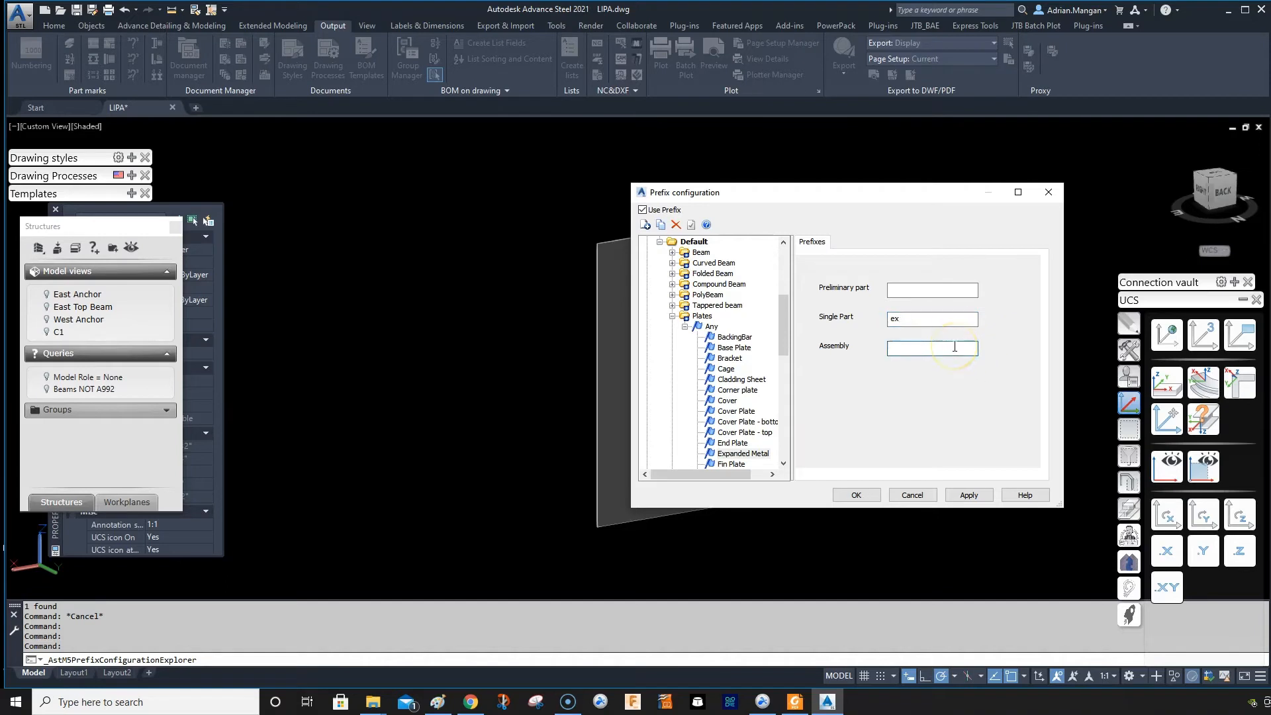
type("Ex")
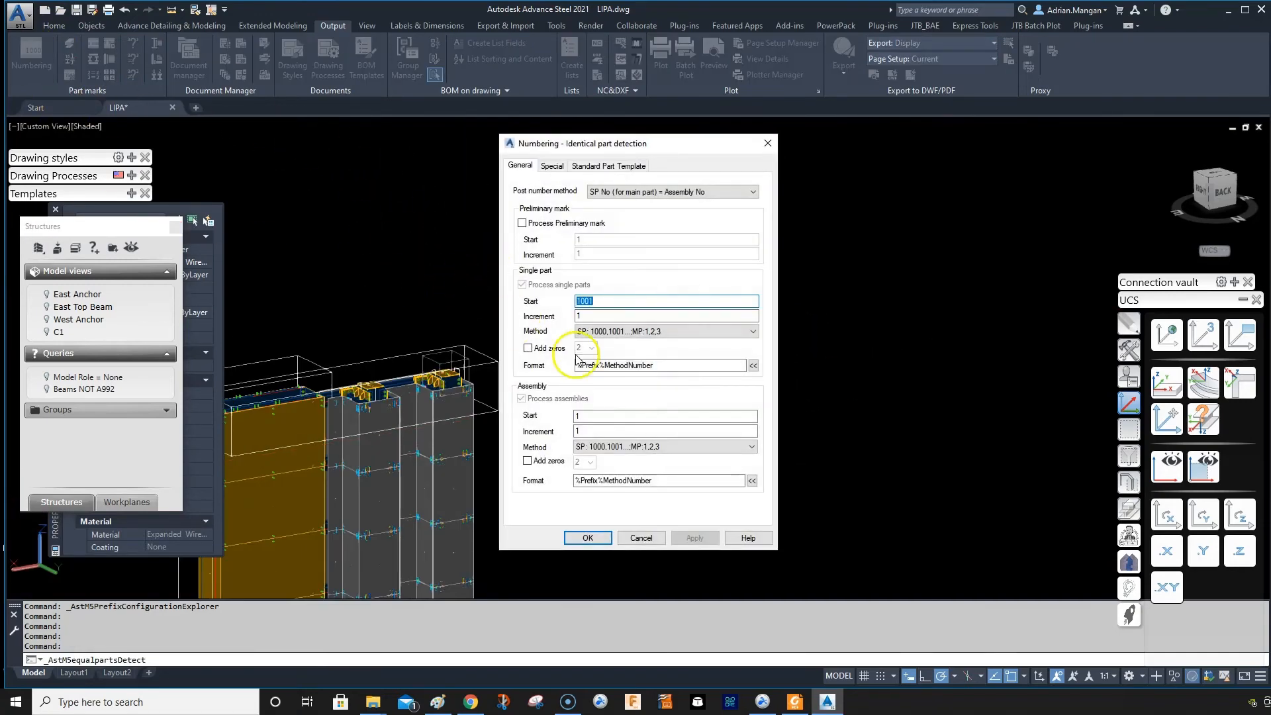
Accept the prefix configuration and start numbering the model's parts.
left_click(587, 537)
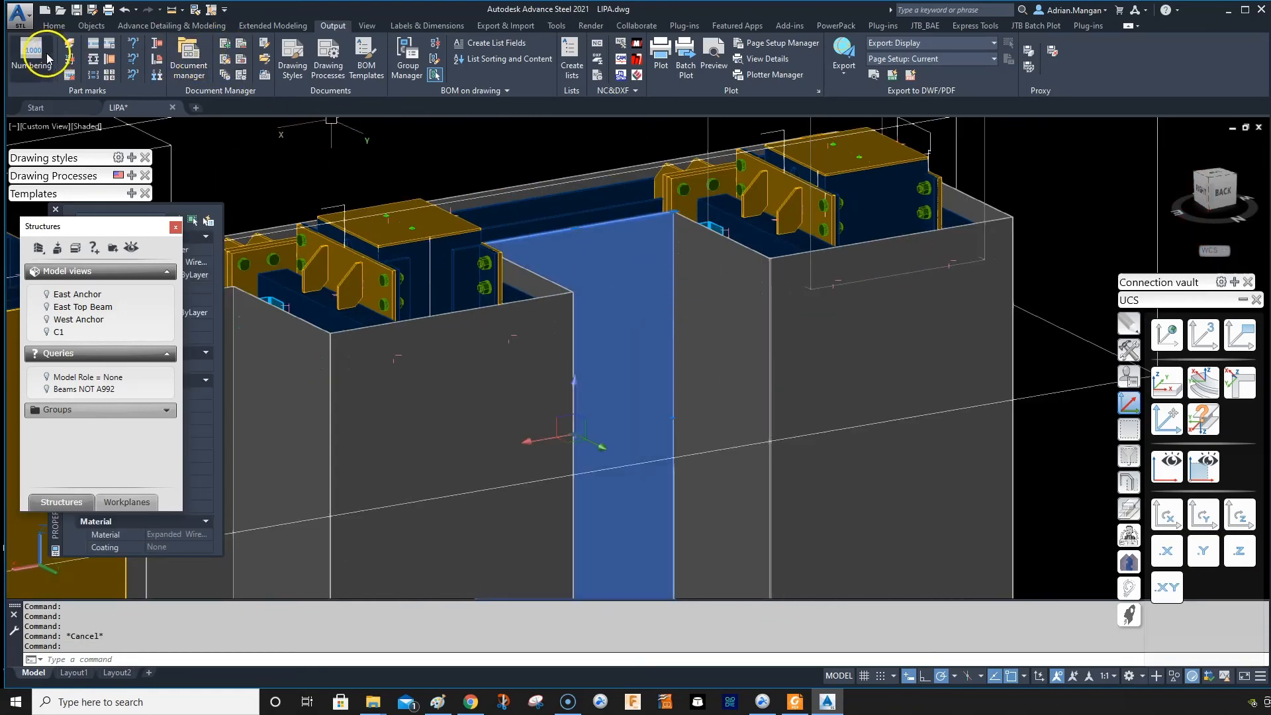
left_click(32, 57)
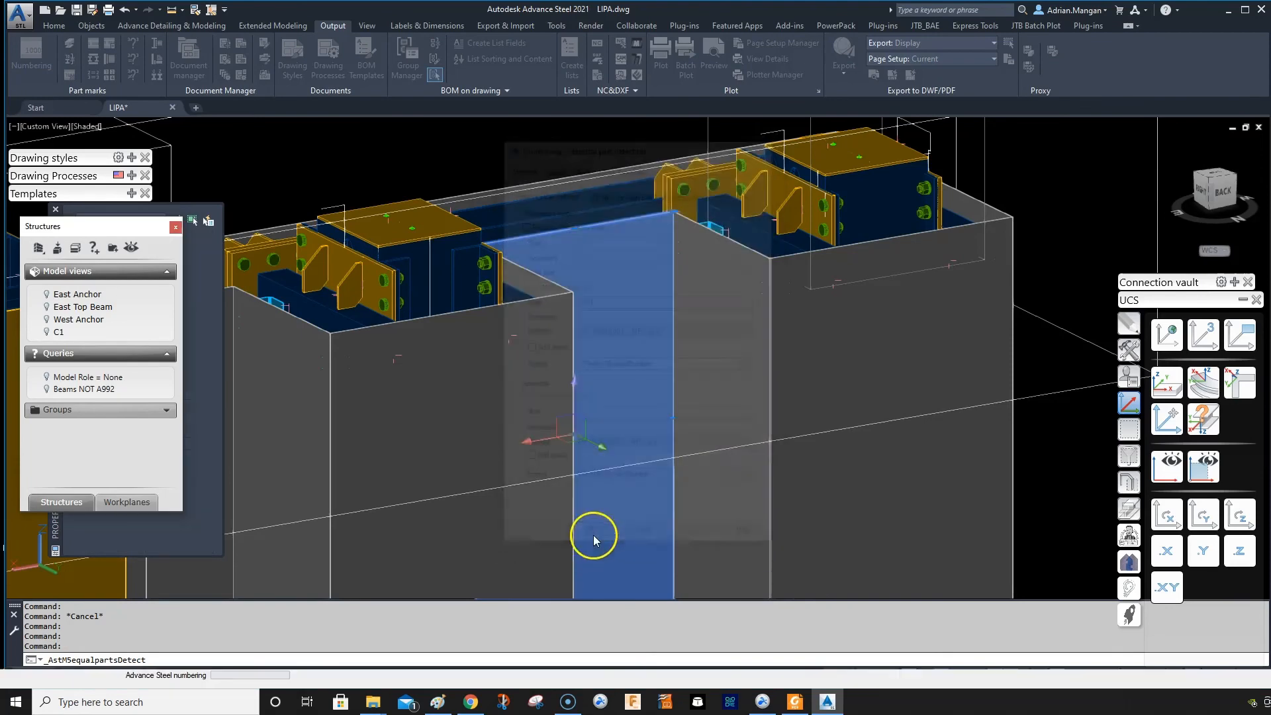